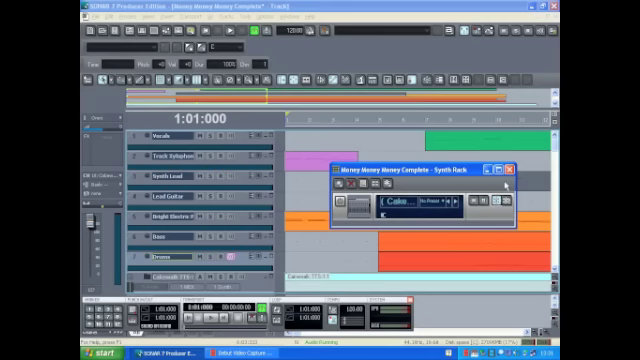
# Freeze the soft synth in the Synth Rack so its parts render as audio.
pyautogui.click(540, 168)
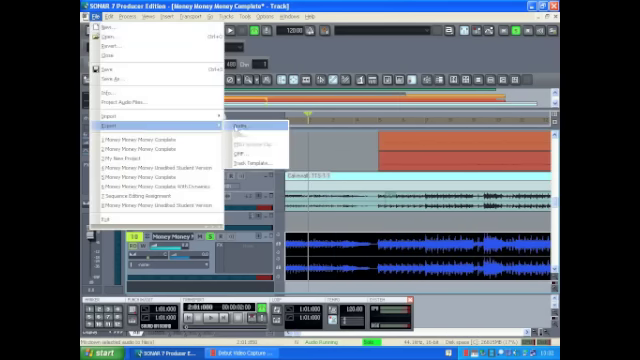
# Export the mixdown as a 16-bit 44.1k WAV file via File > Export > Audio.
pyautogui.click(244, 124)
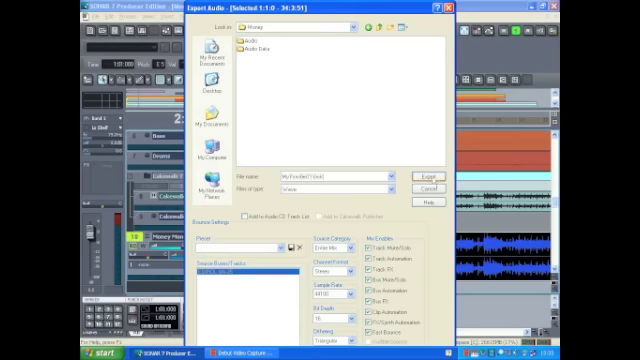
pyautogui.click(424, 176)
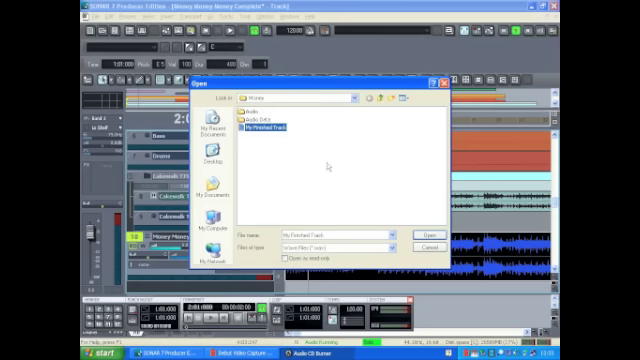
# Add the exported WAV mixdown to the Audio CD Burner track list.
pyautogui.click(428, 226)
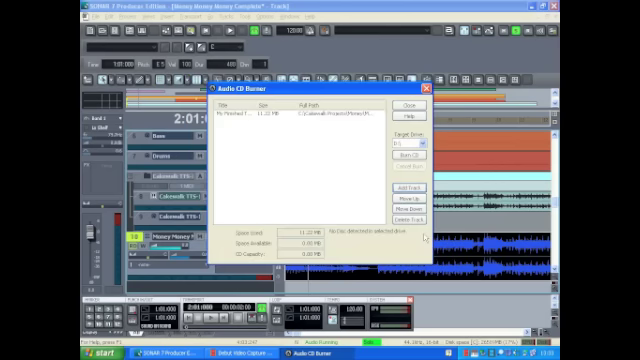